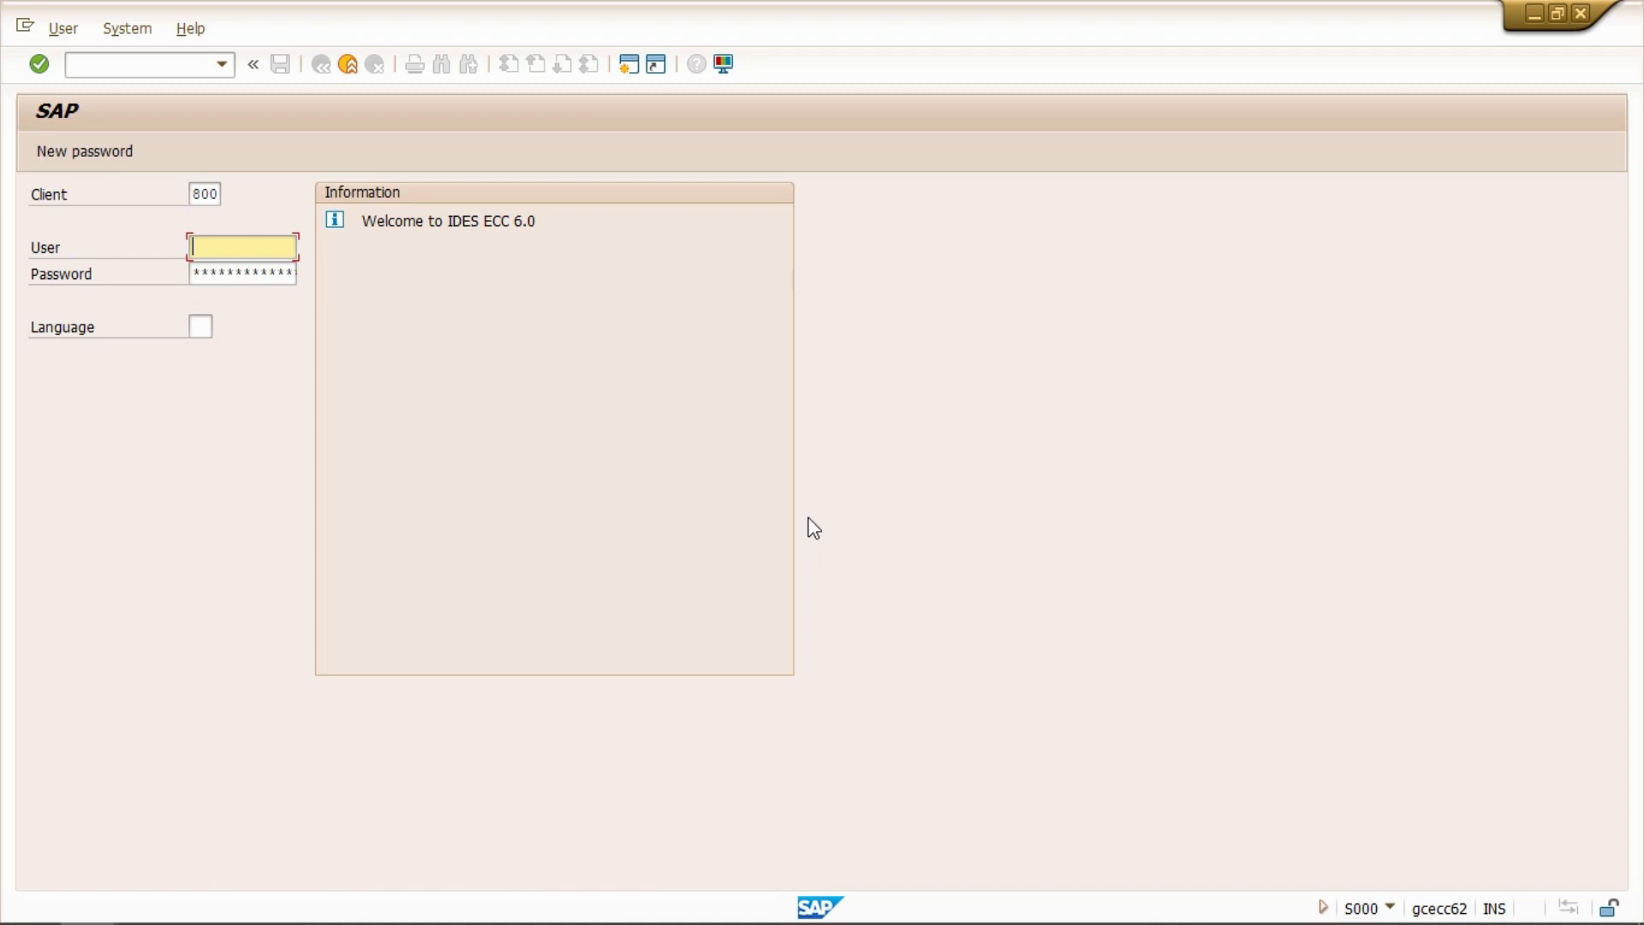
# Log on as naseeruddin and run MMRV to view BHGC posting periods
pyautogui.write('naseeruddin')
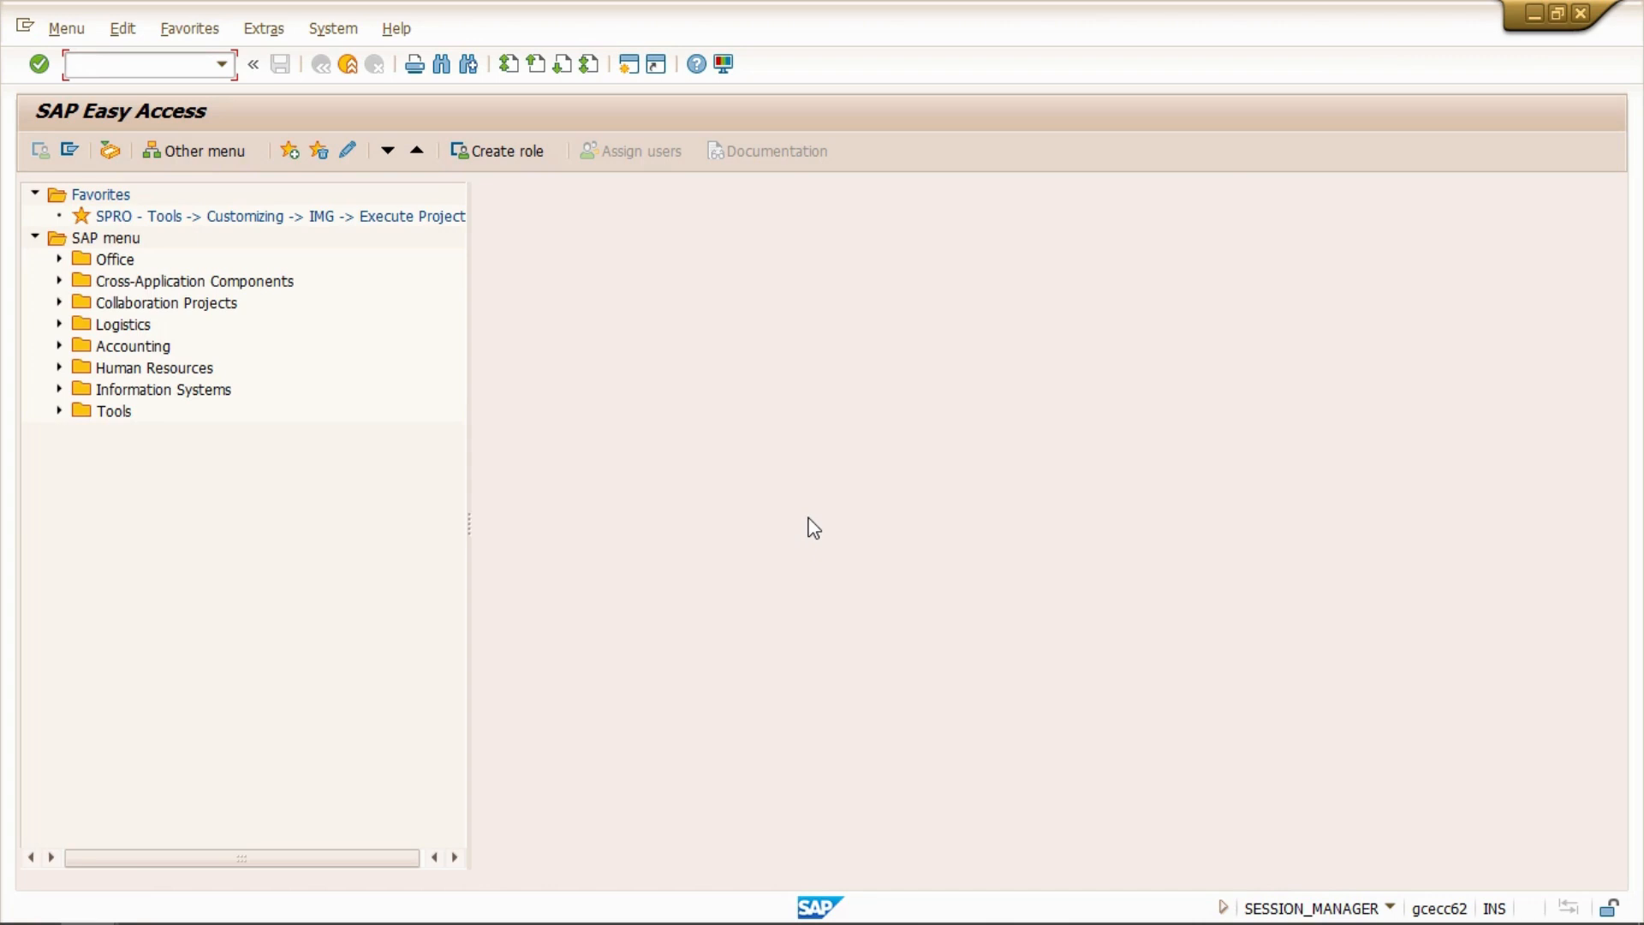
pyautogui.write('mmr')
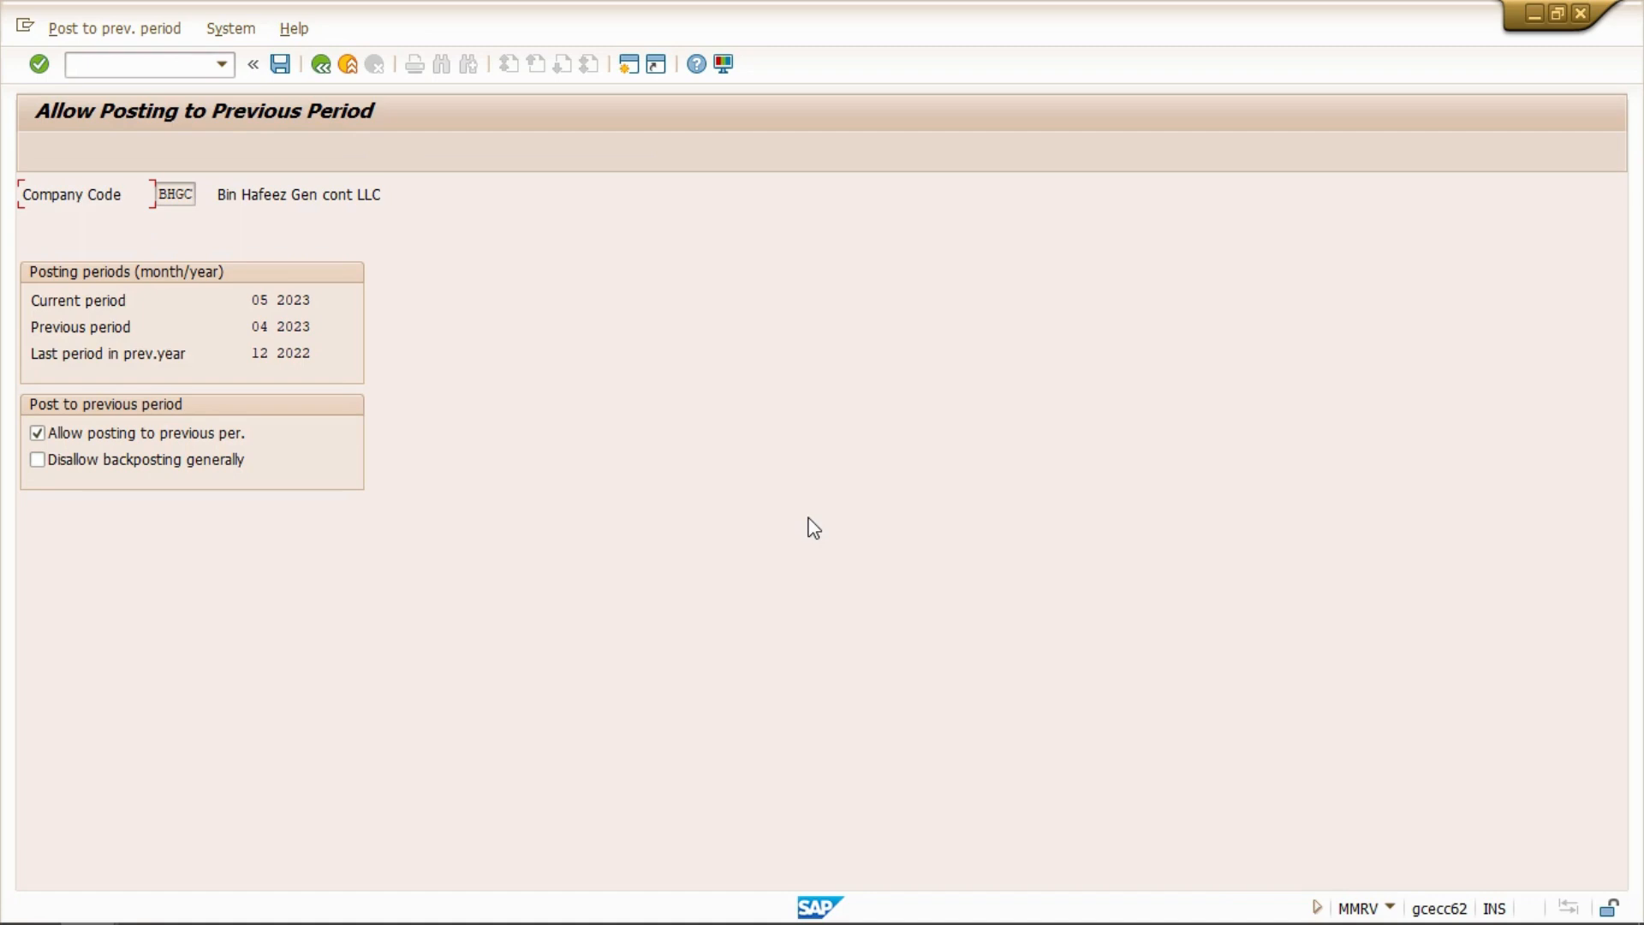
# Open SU01 user maintenance and enter user Naseeruddin
pyautogui.click(136, 64)
pyautogui.write('/')
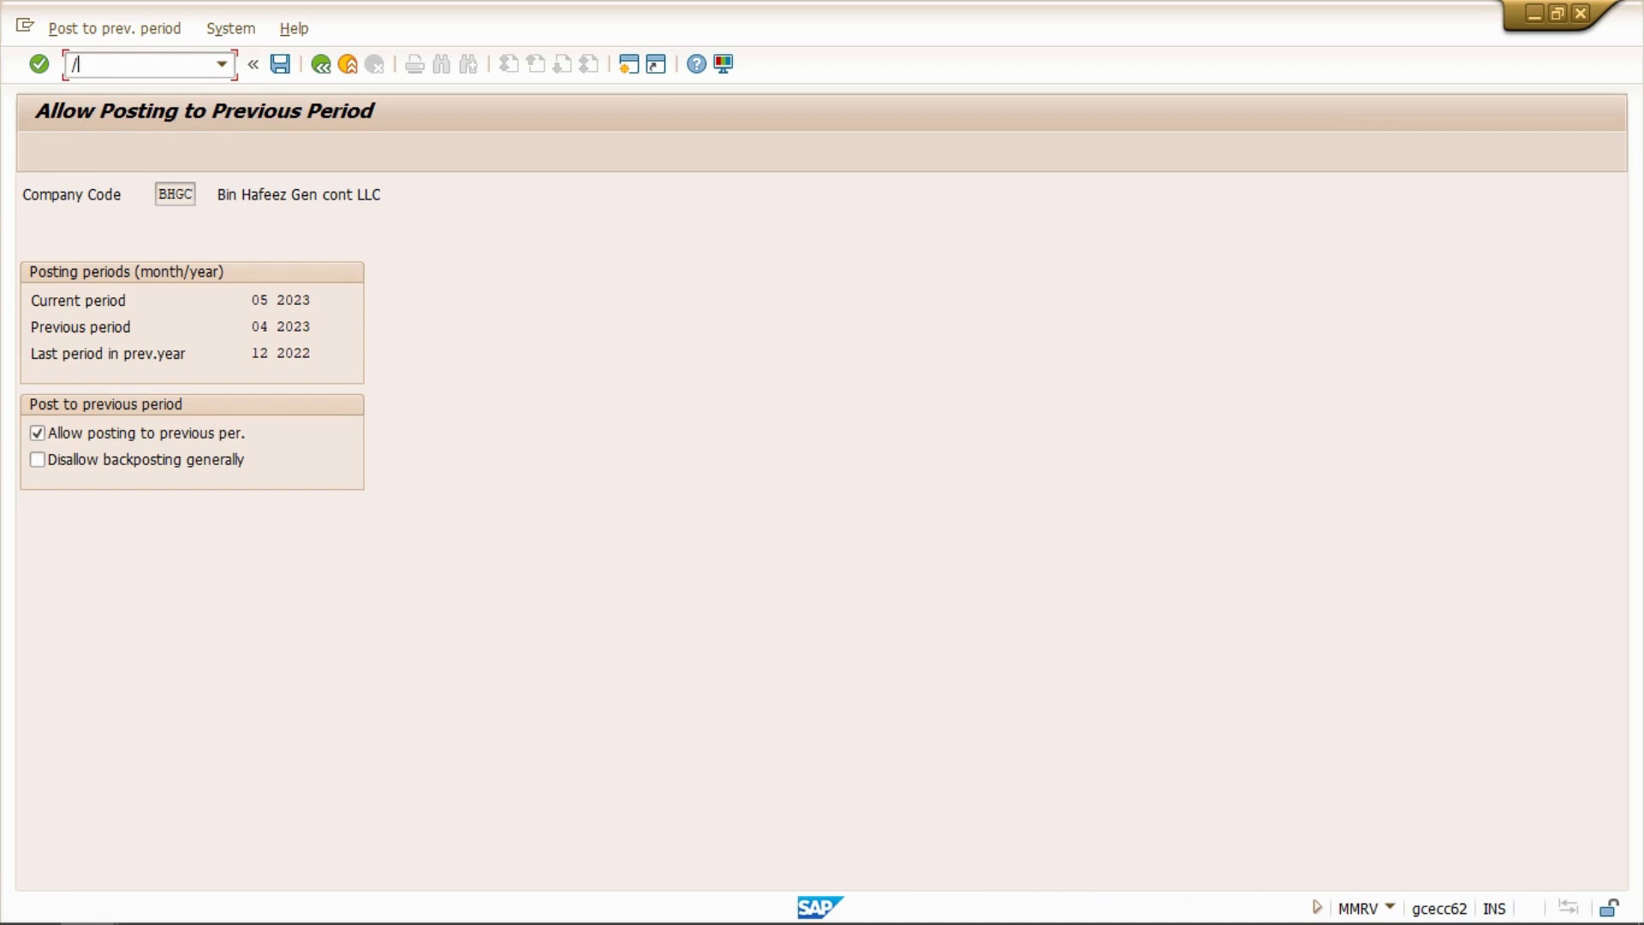
pyautogui.write('osu10')
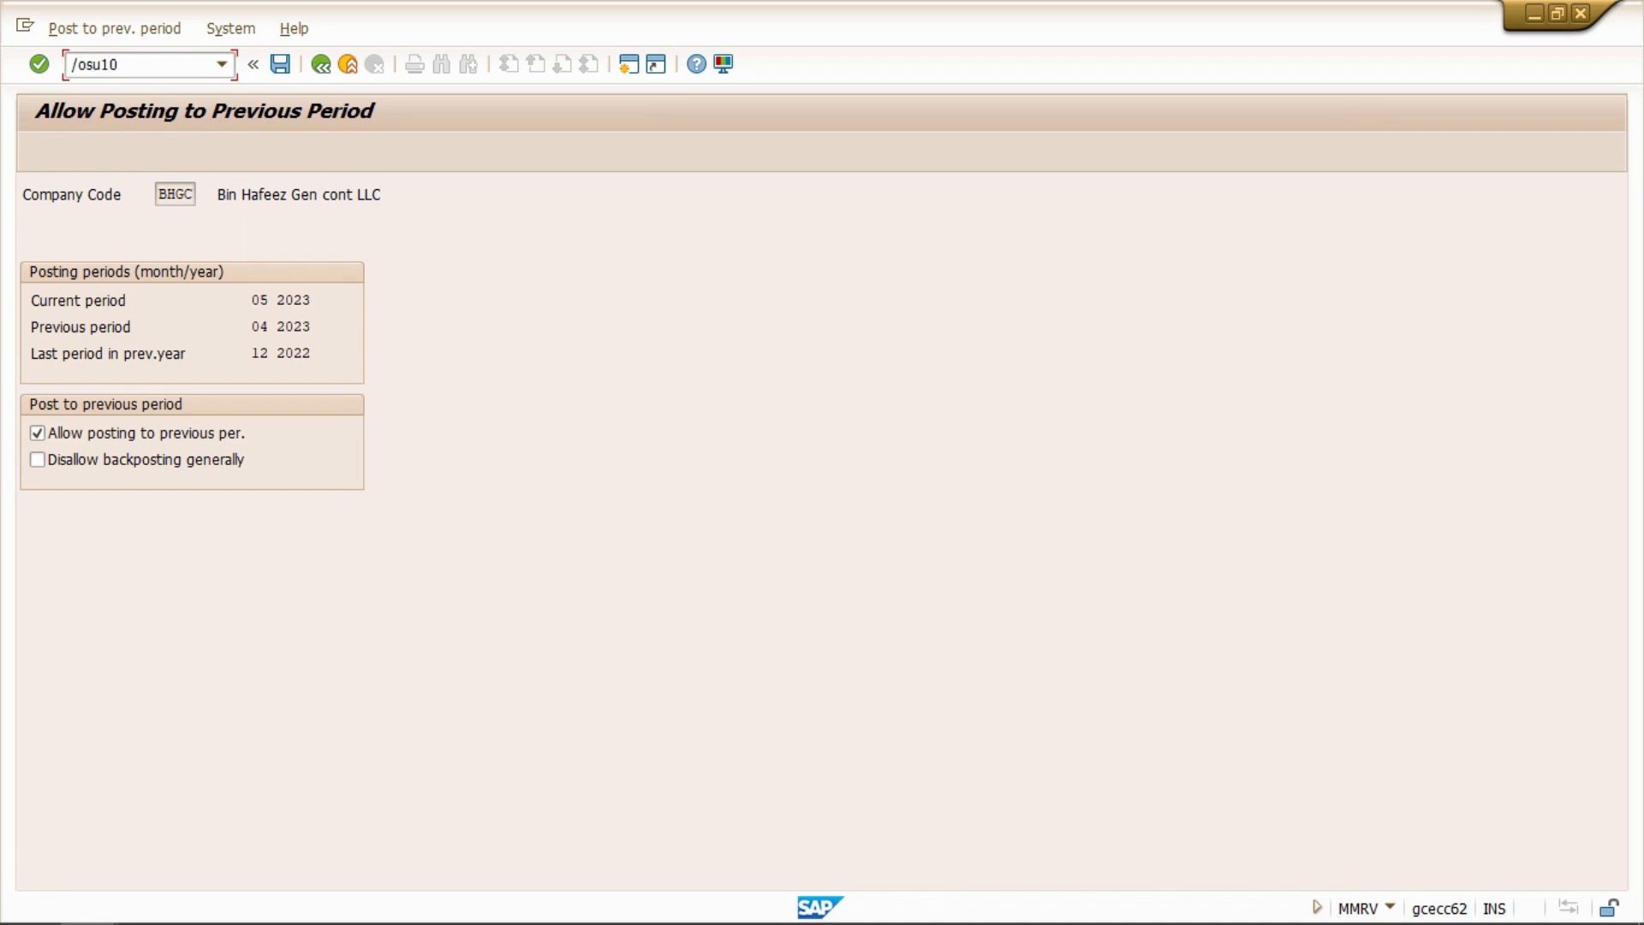
pyautogui.write('/osu01')
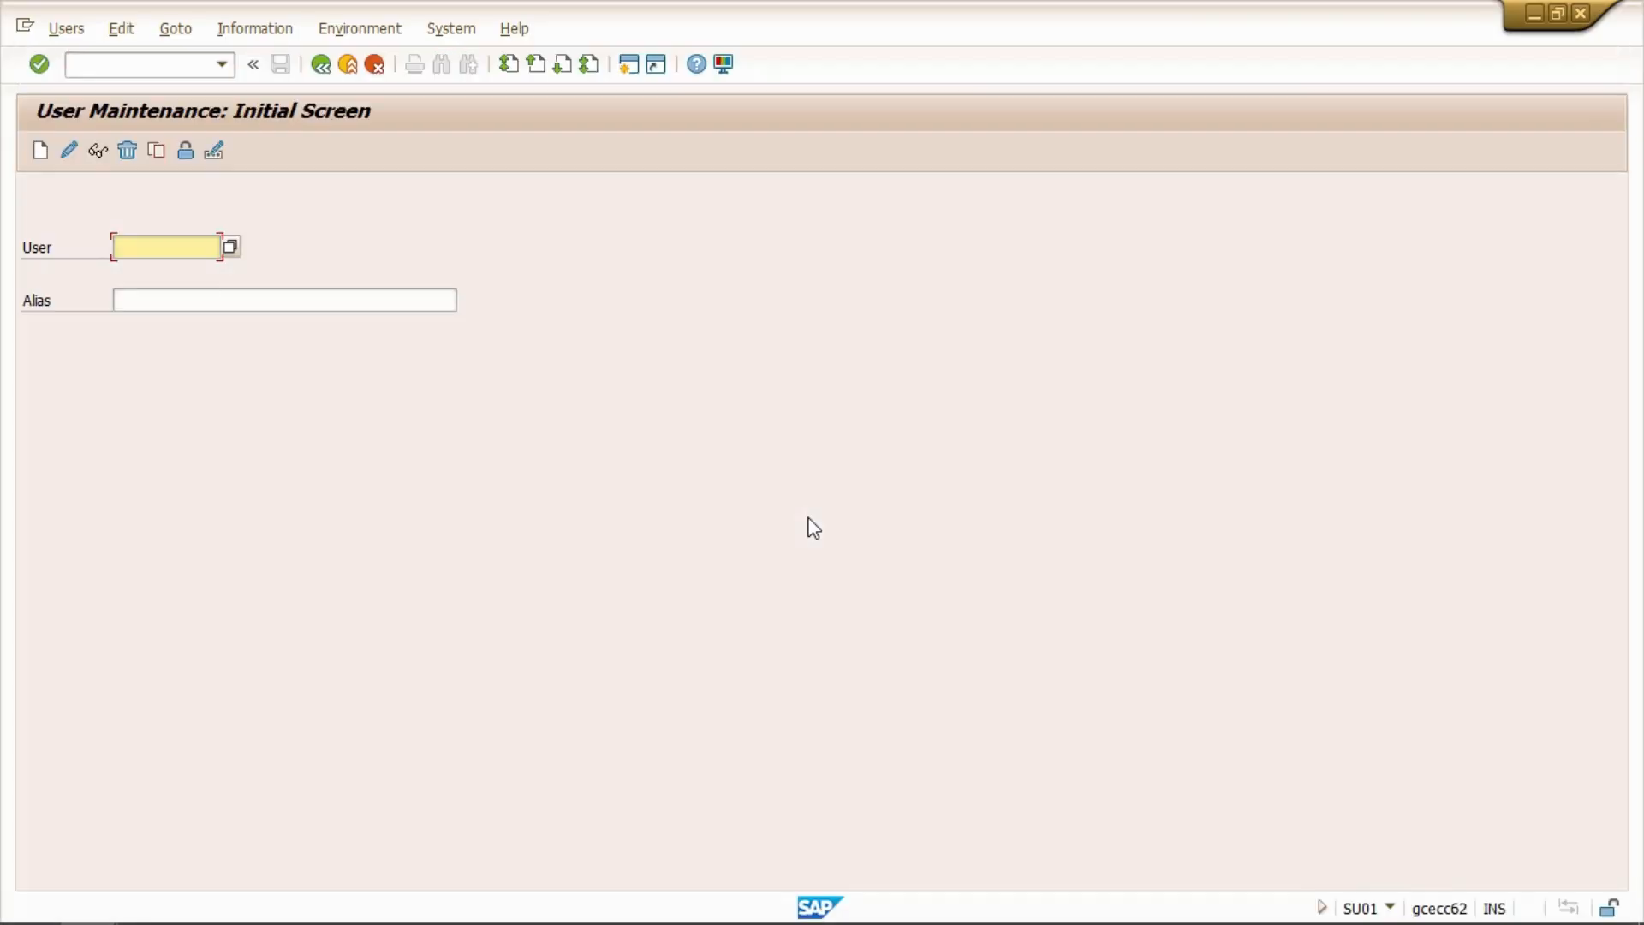
pyautogui.write('Naseeruddin')
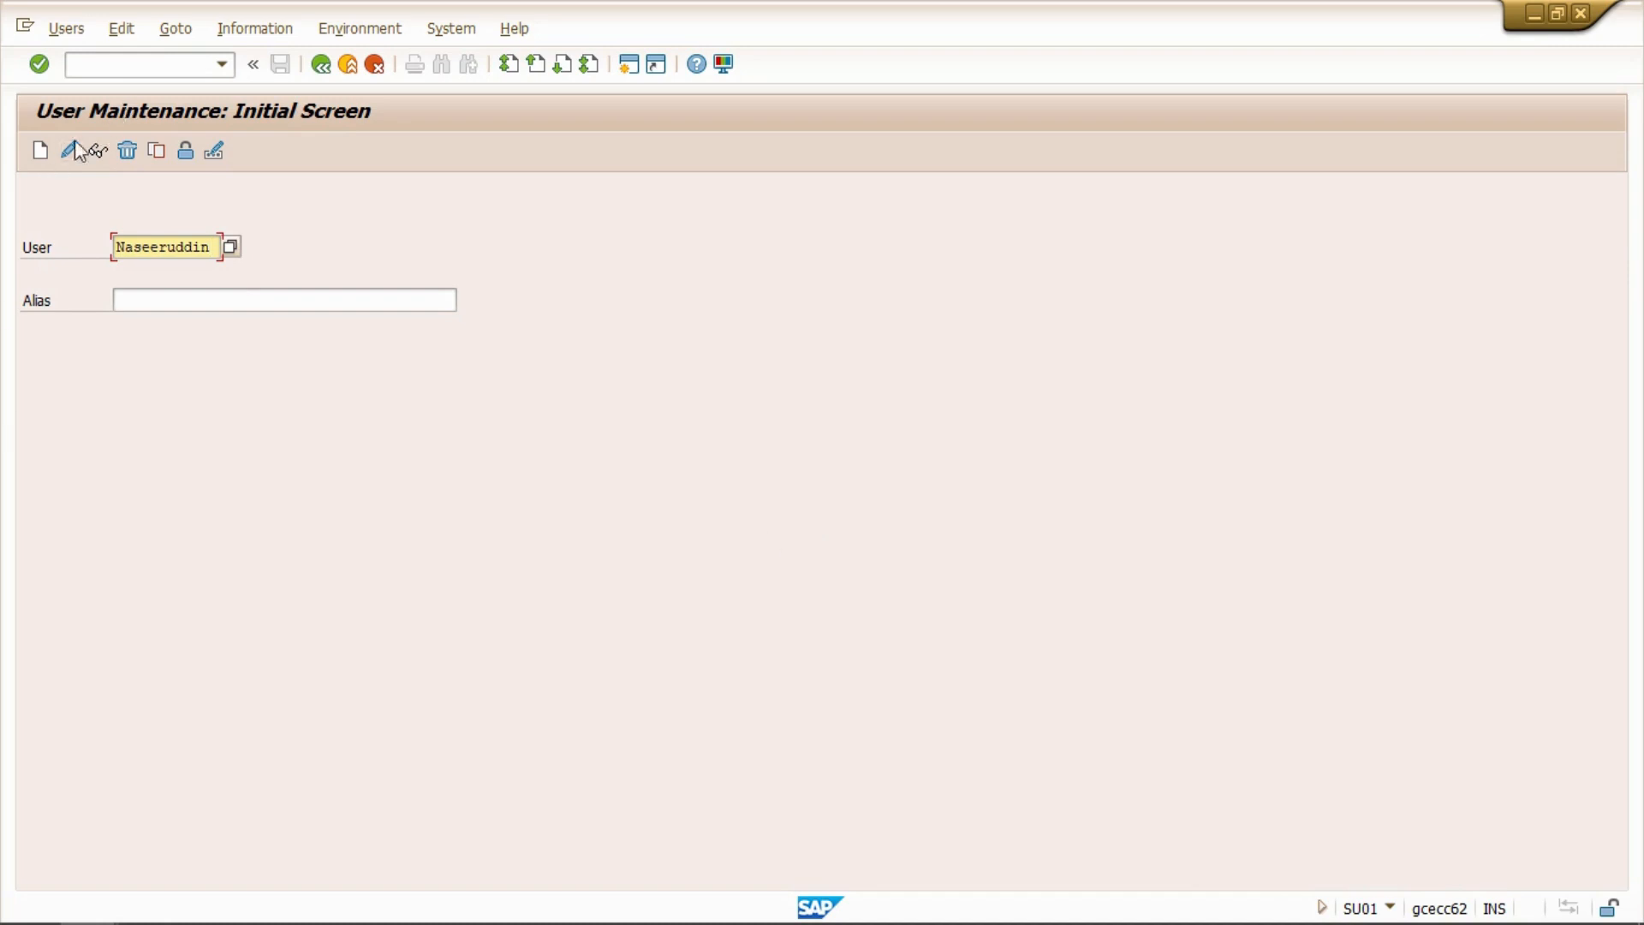
# Change user parameter MMPI_READ_NOTE to 20230507 and save the user
pyautogui.click(85, 150)
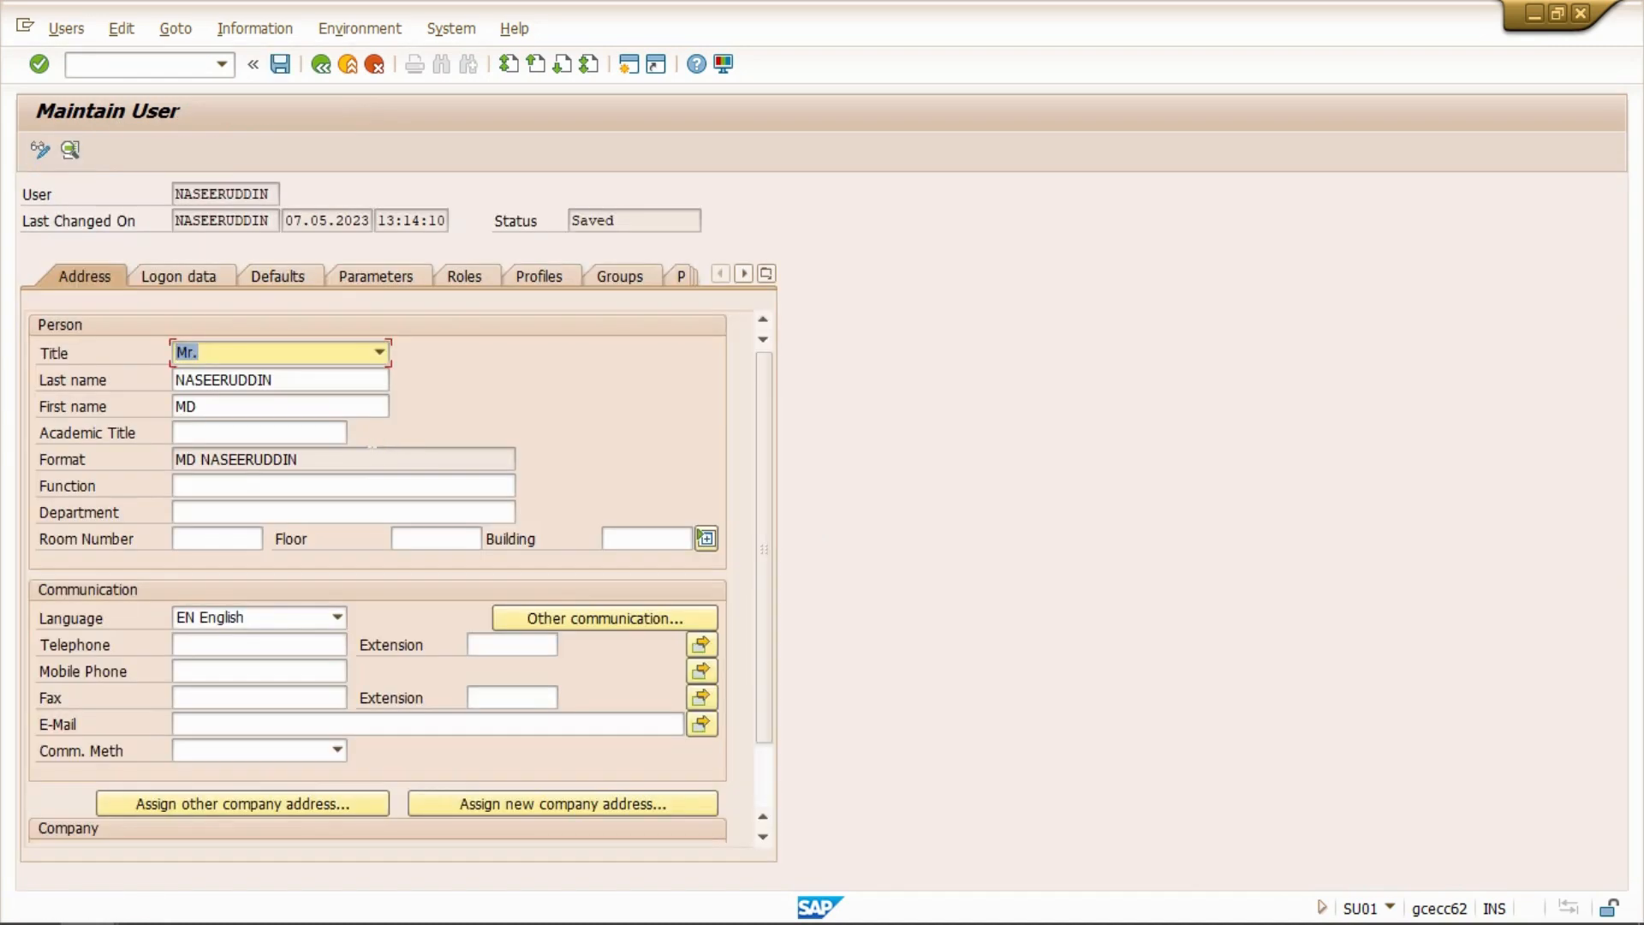
pyautogui.moveTo(375, 276)
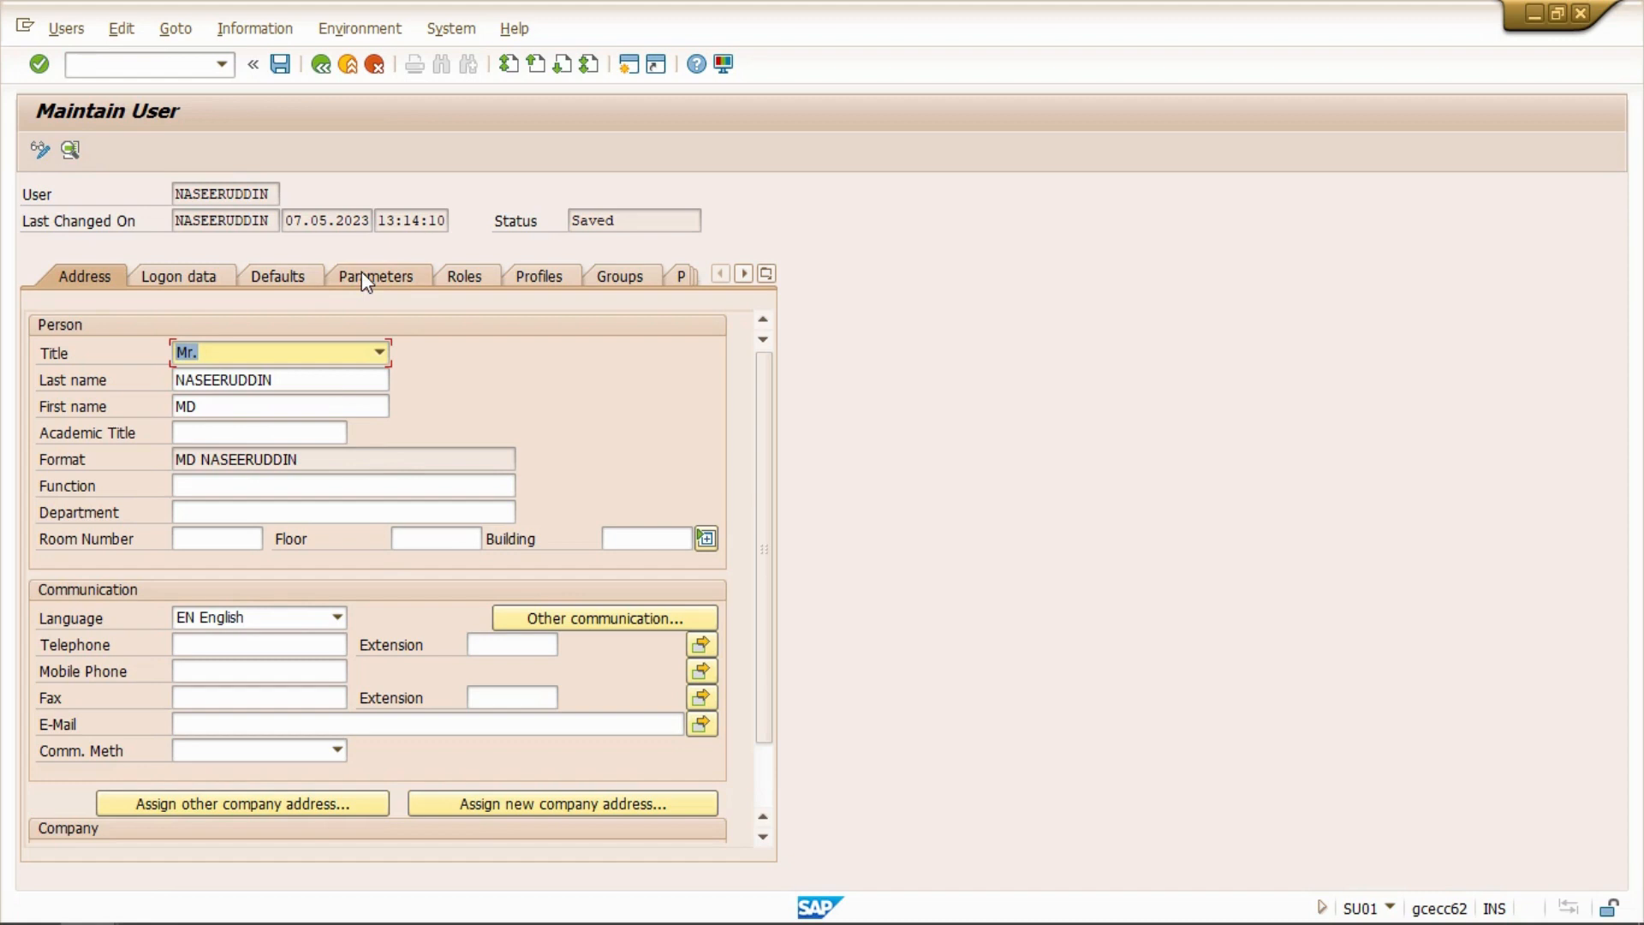
pyautogui.click(375, 276)
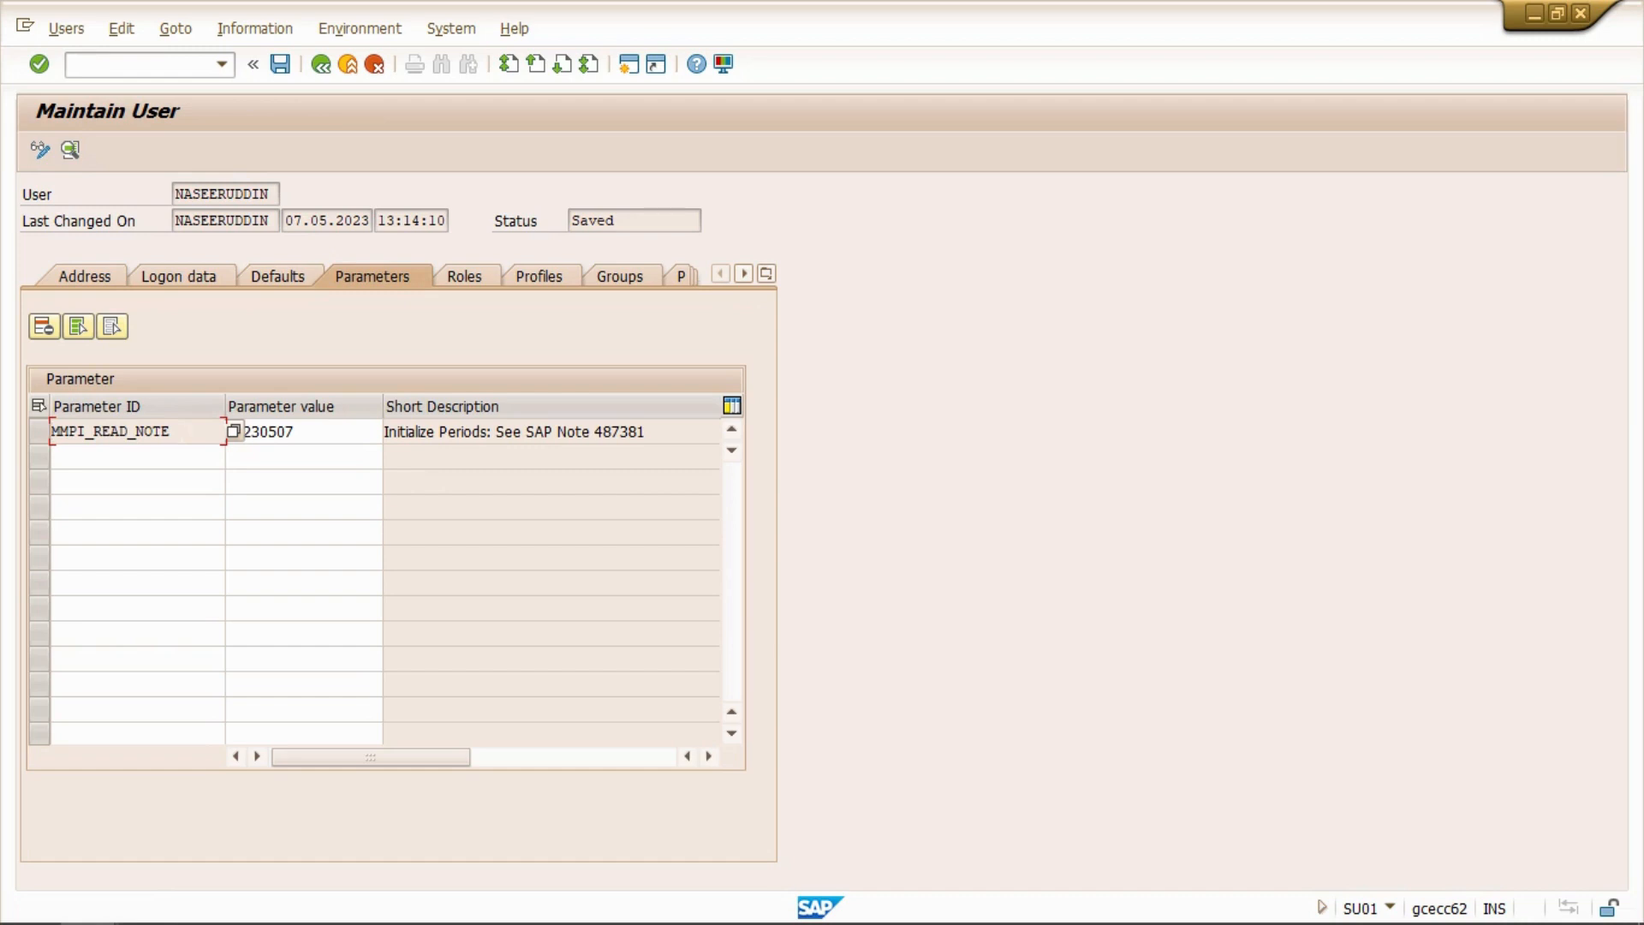
pyautogui.write('20230507')
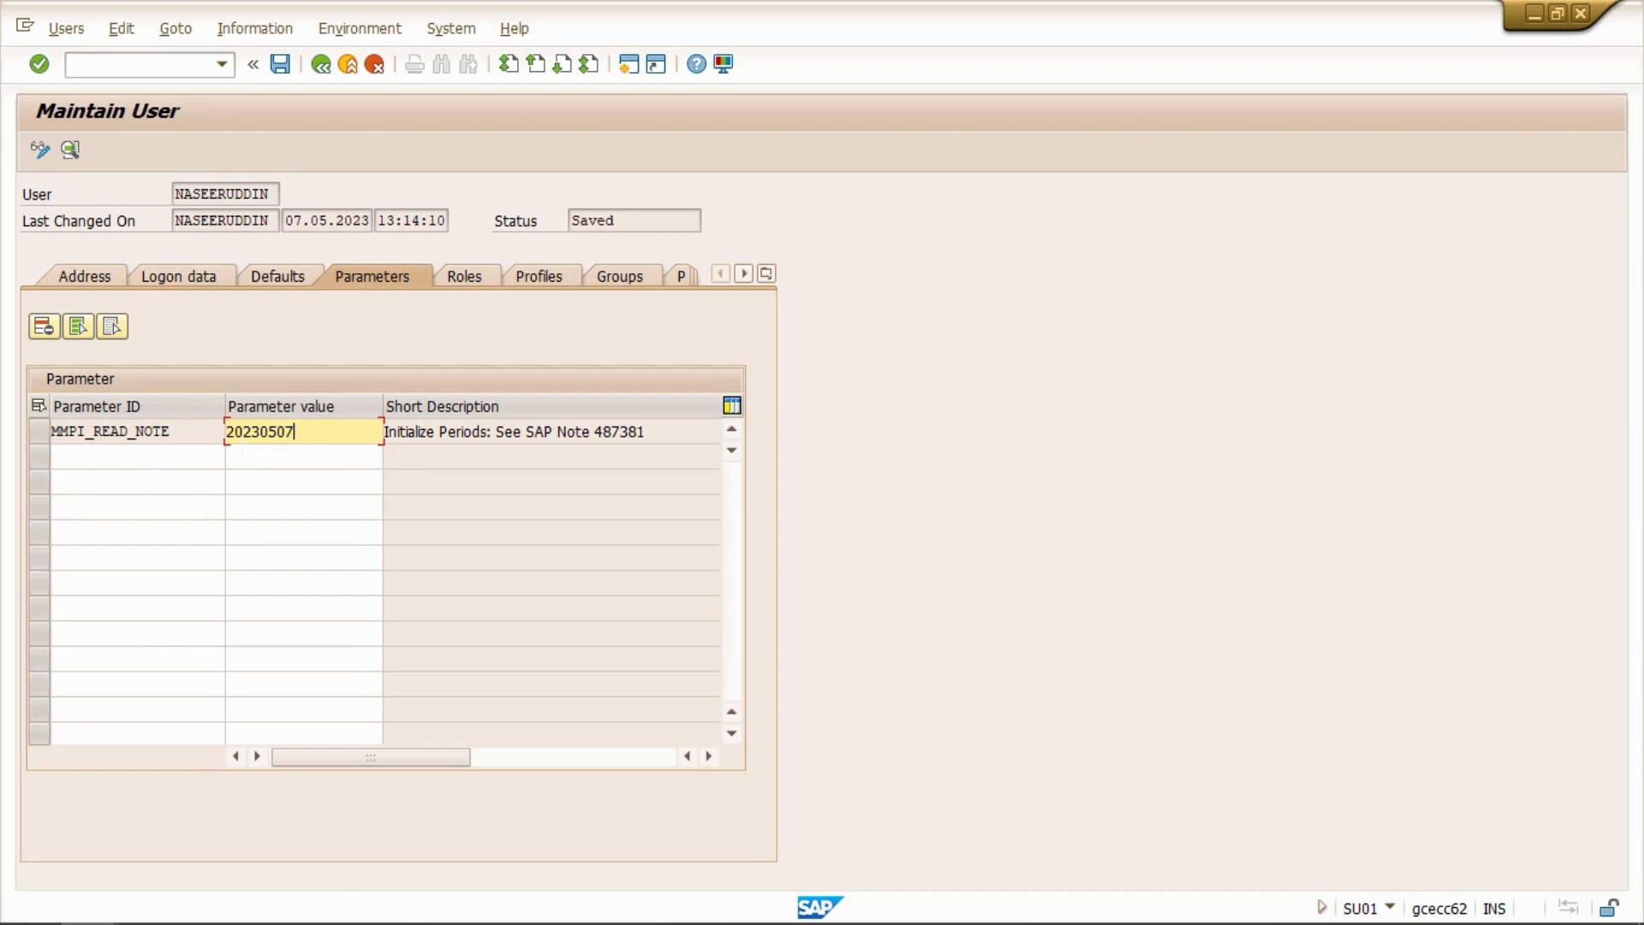
pyautogui.moveTo(300, 453)
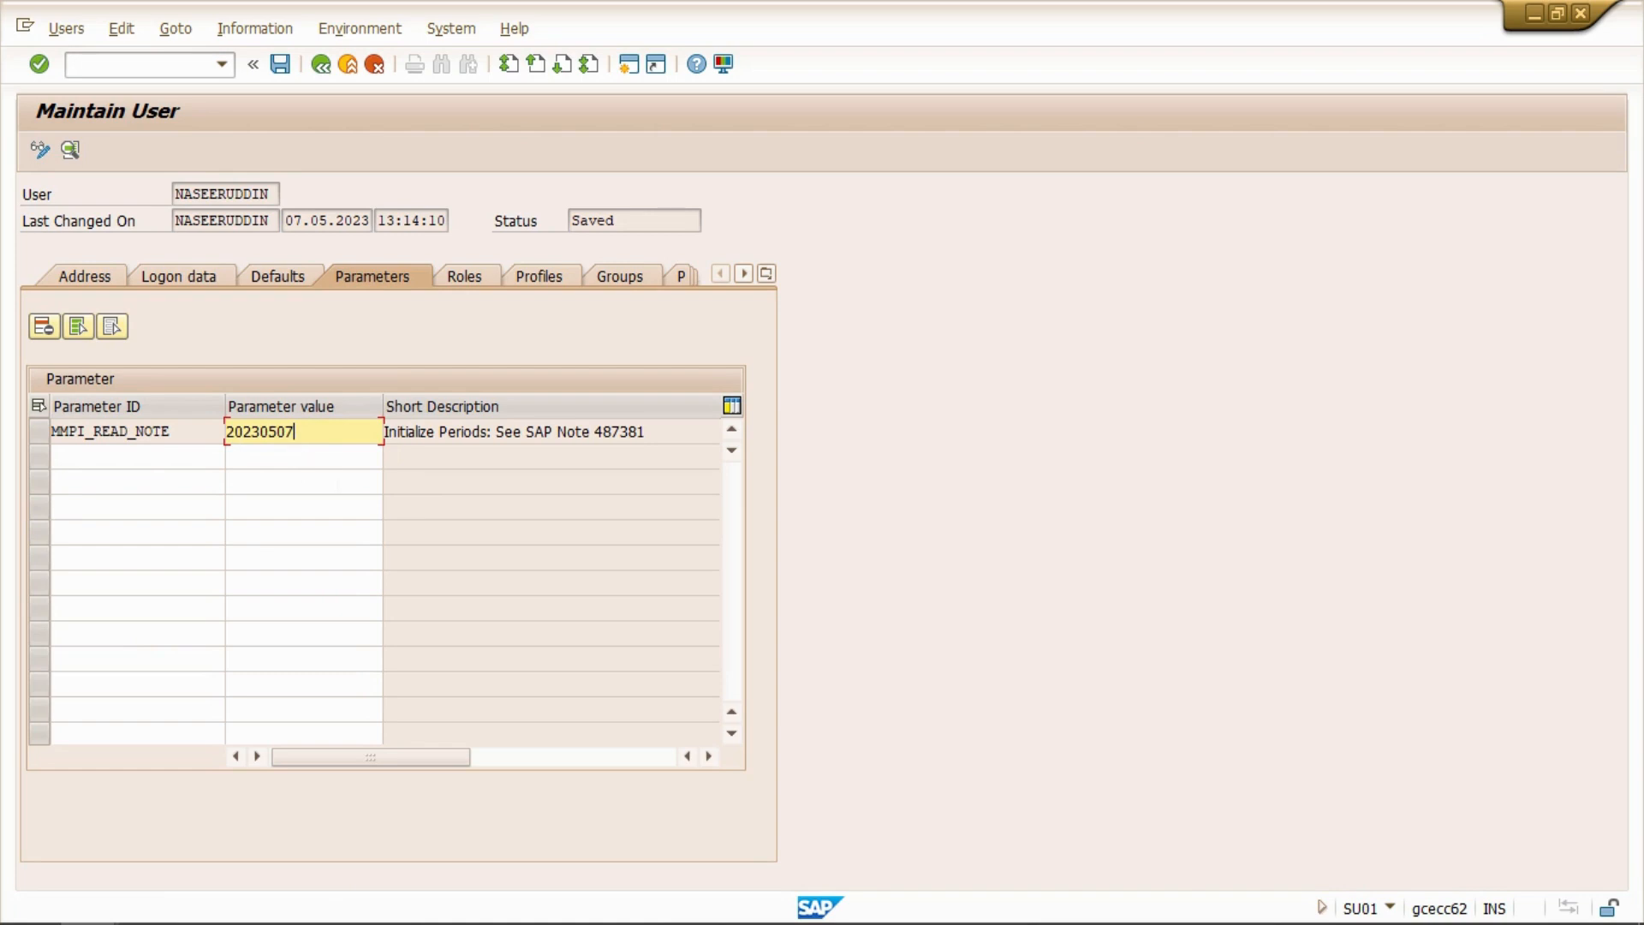
pyautogui.click(341, 484)
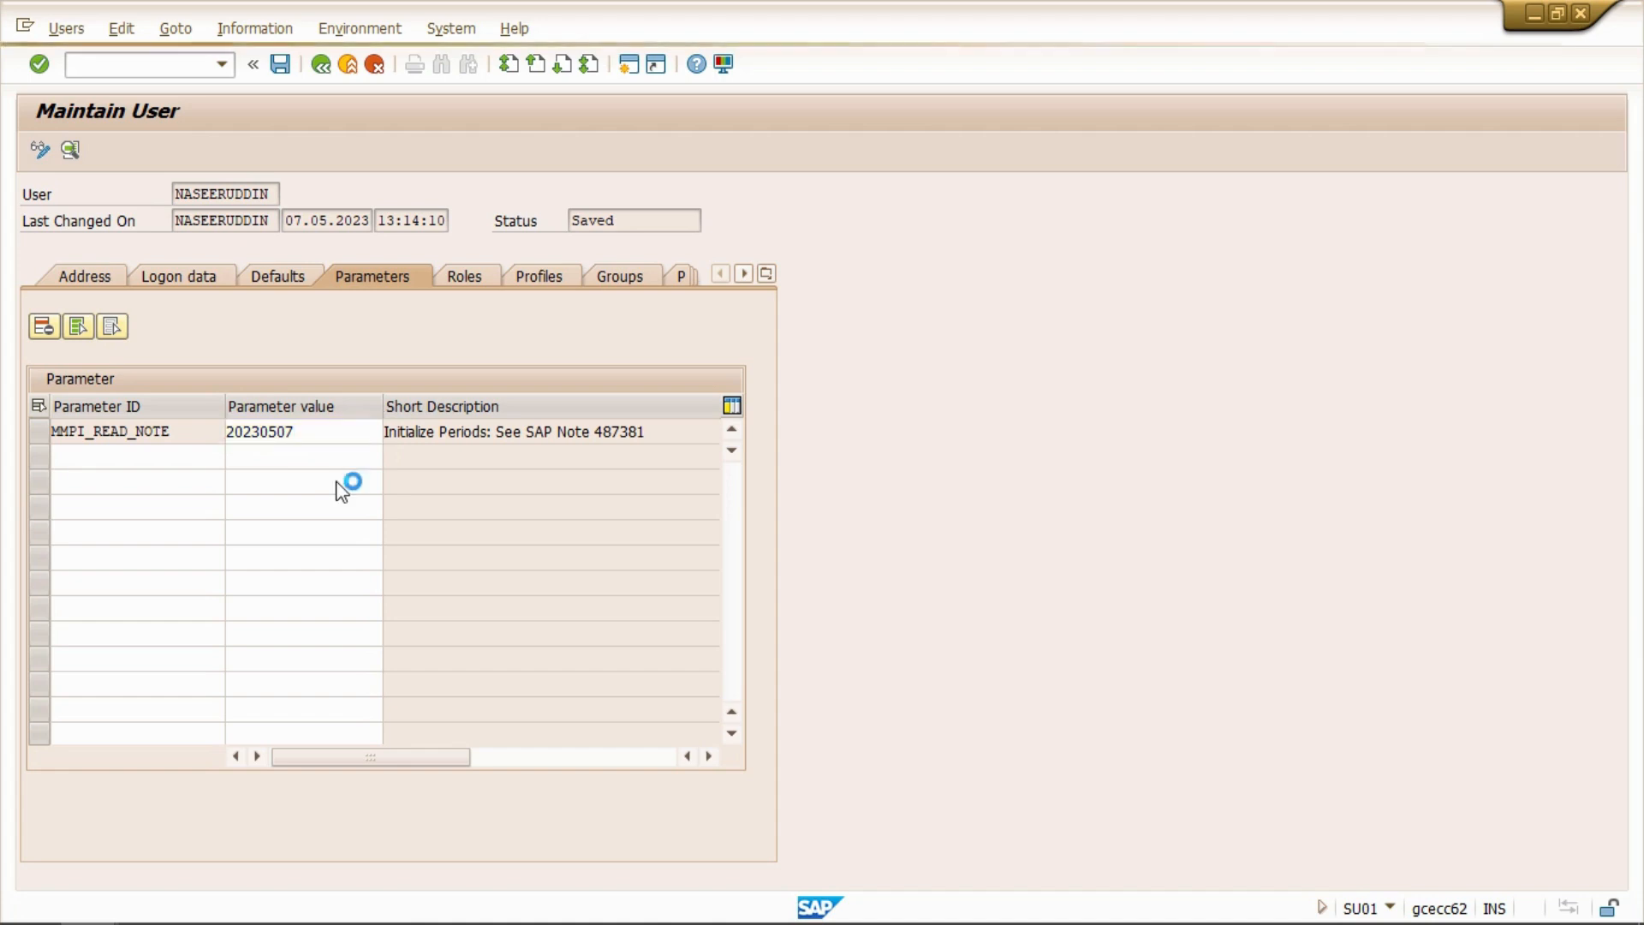
pyautogui.click(280, 64)
pyautogui.write('/')
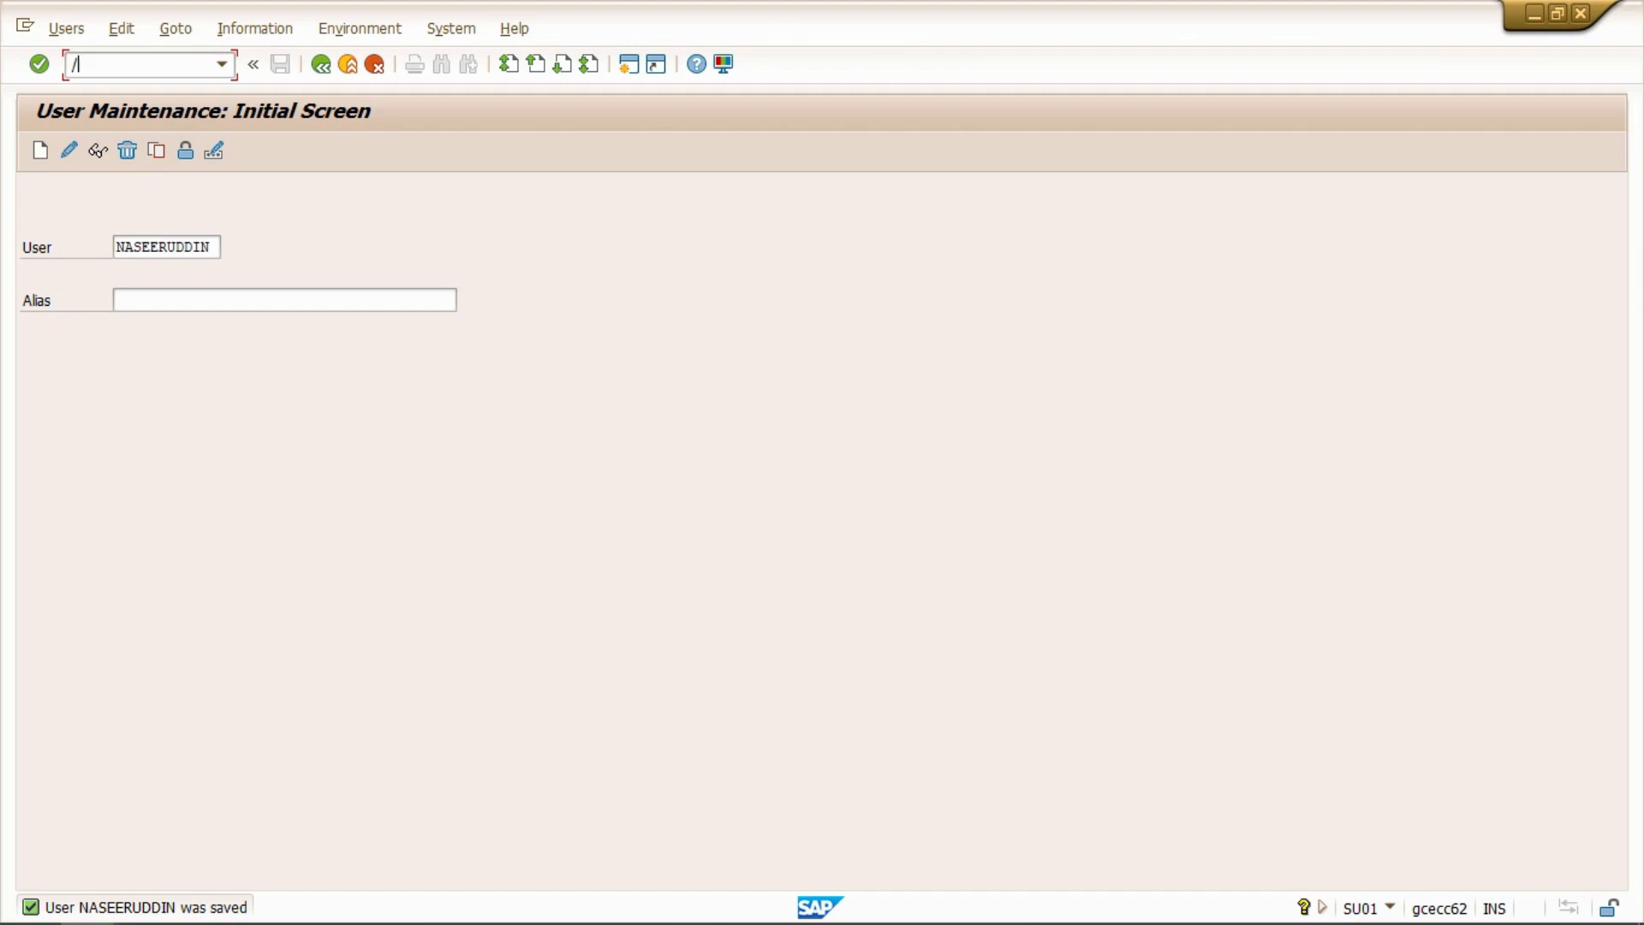
# Start MMPI and fill in company code bhgc, period 02, fiscal year 2023
pyautogui.write('n')
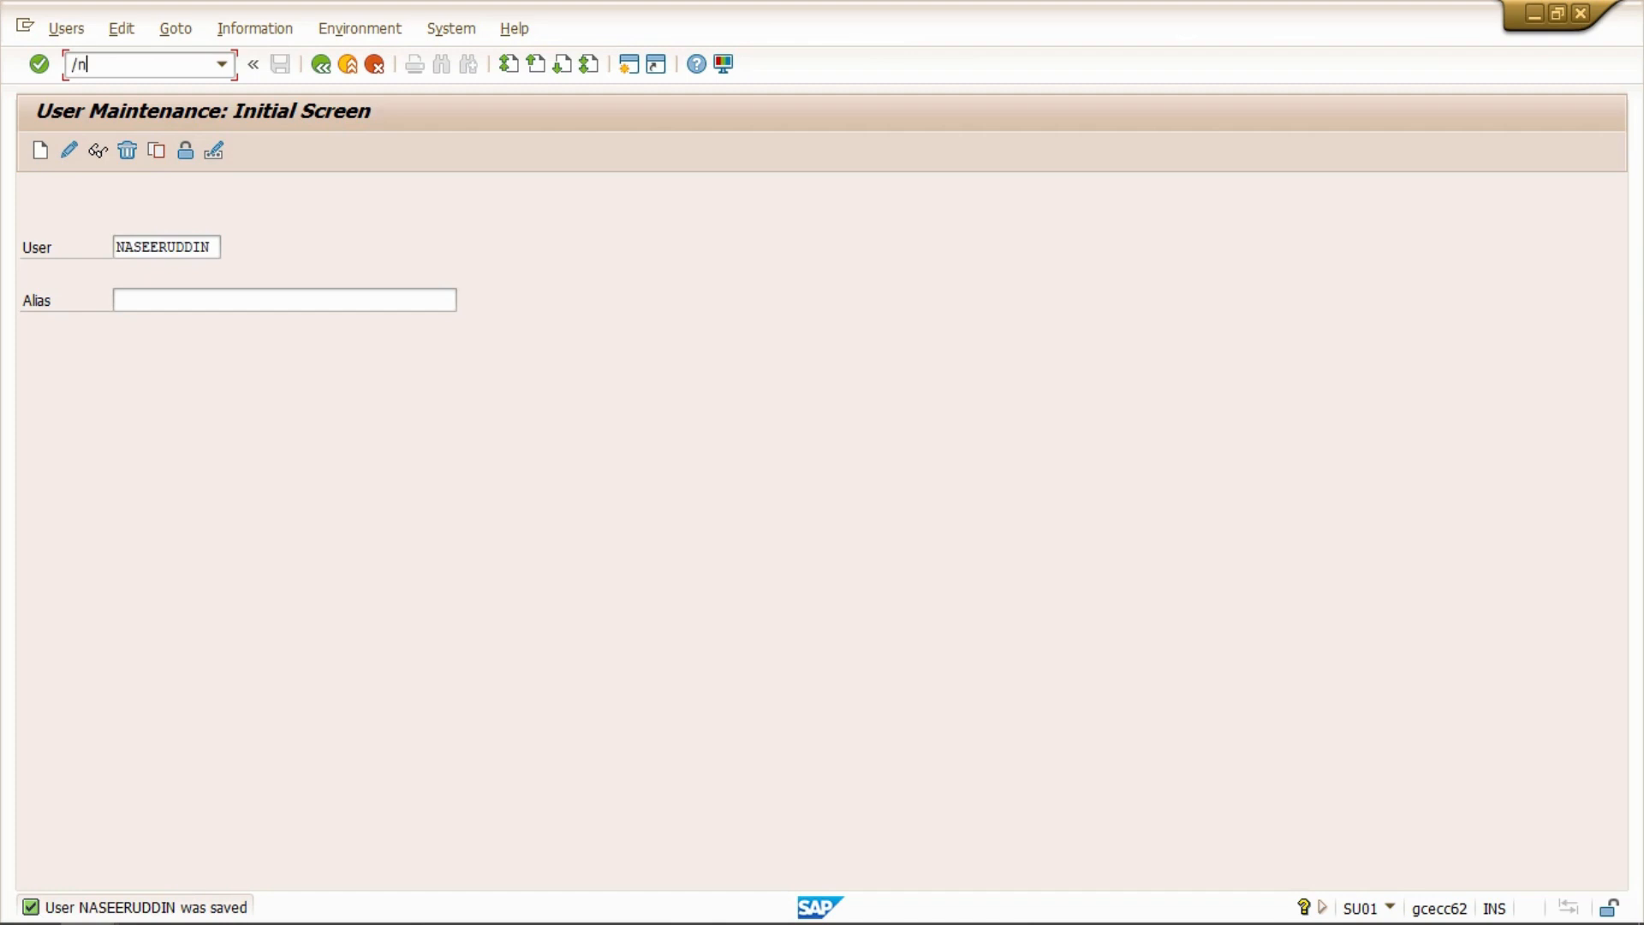
pyautogui.write('mmp')
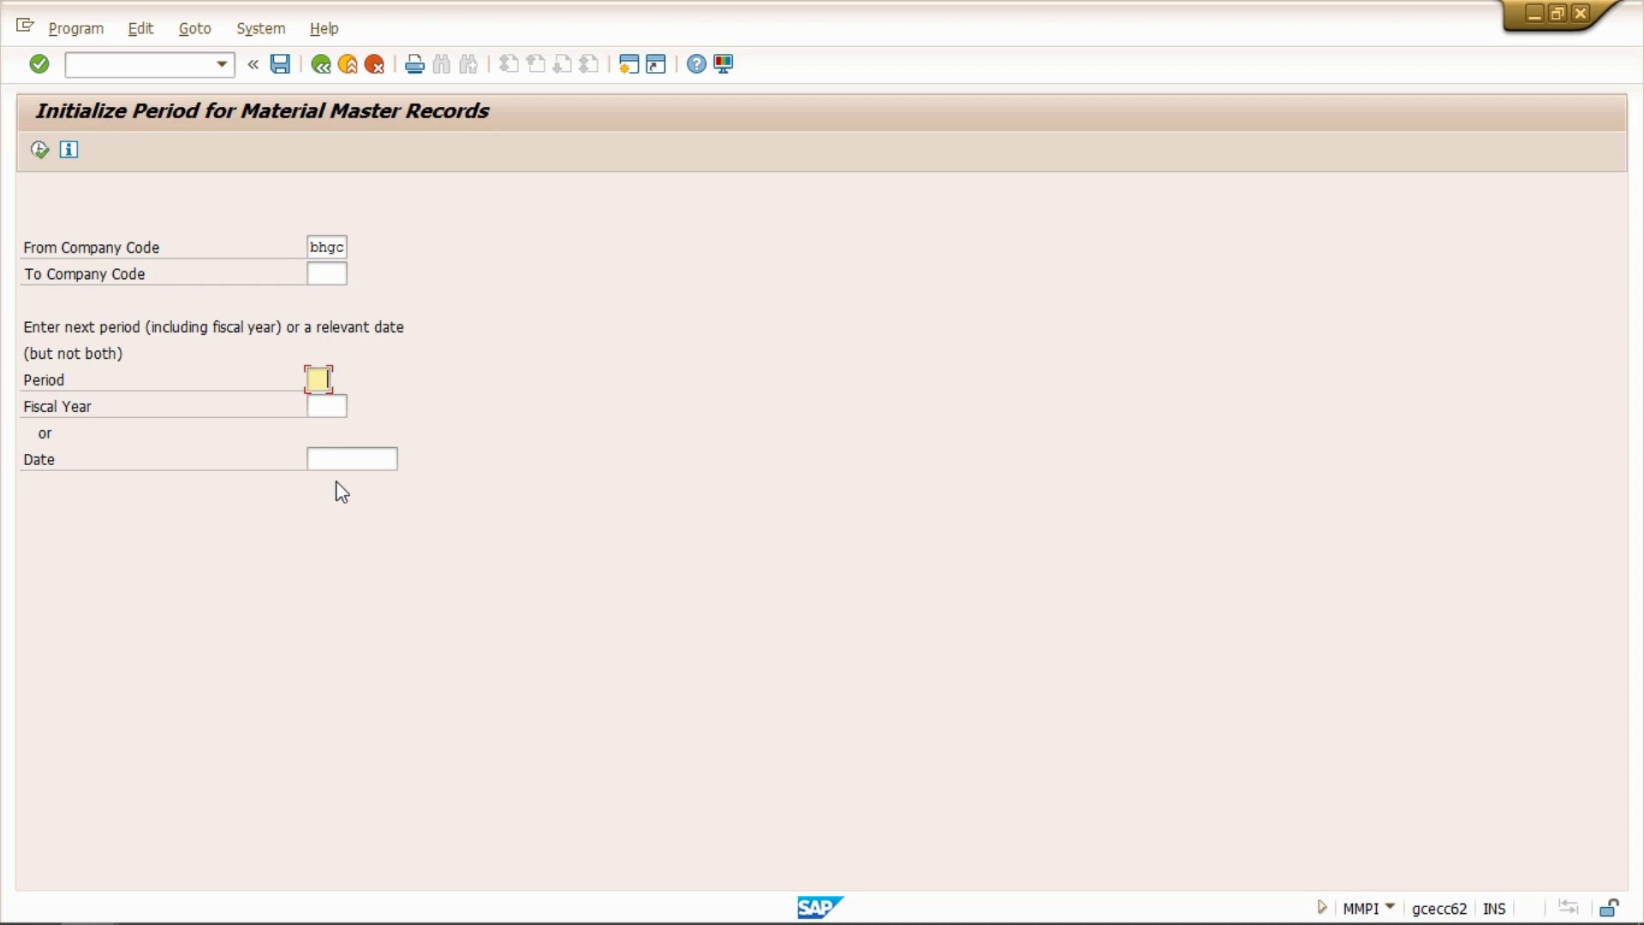
pyautogui.write('02')
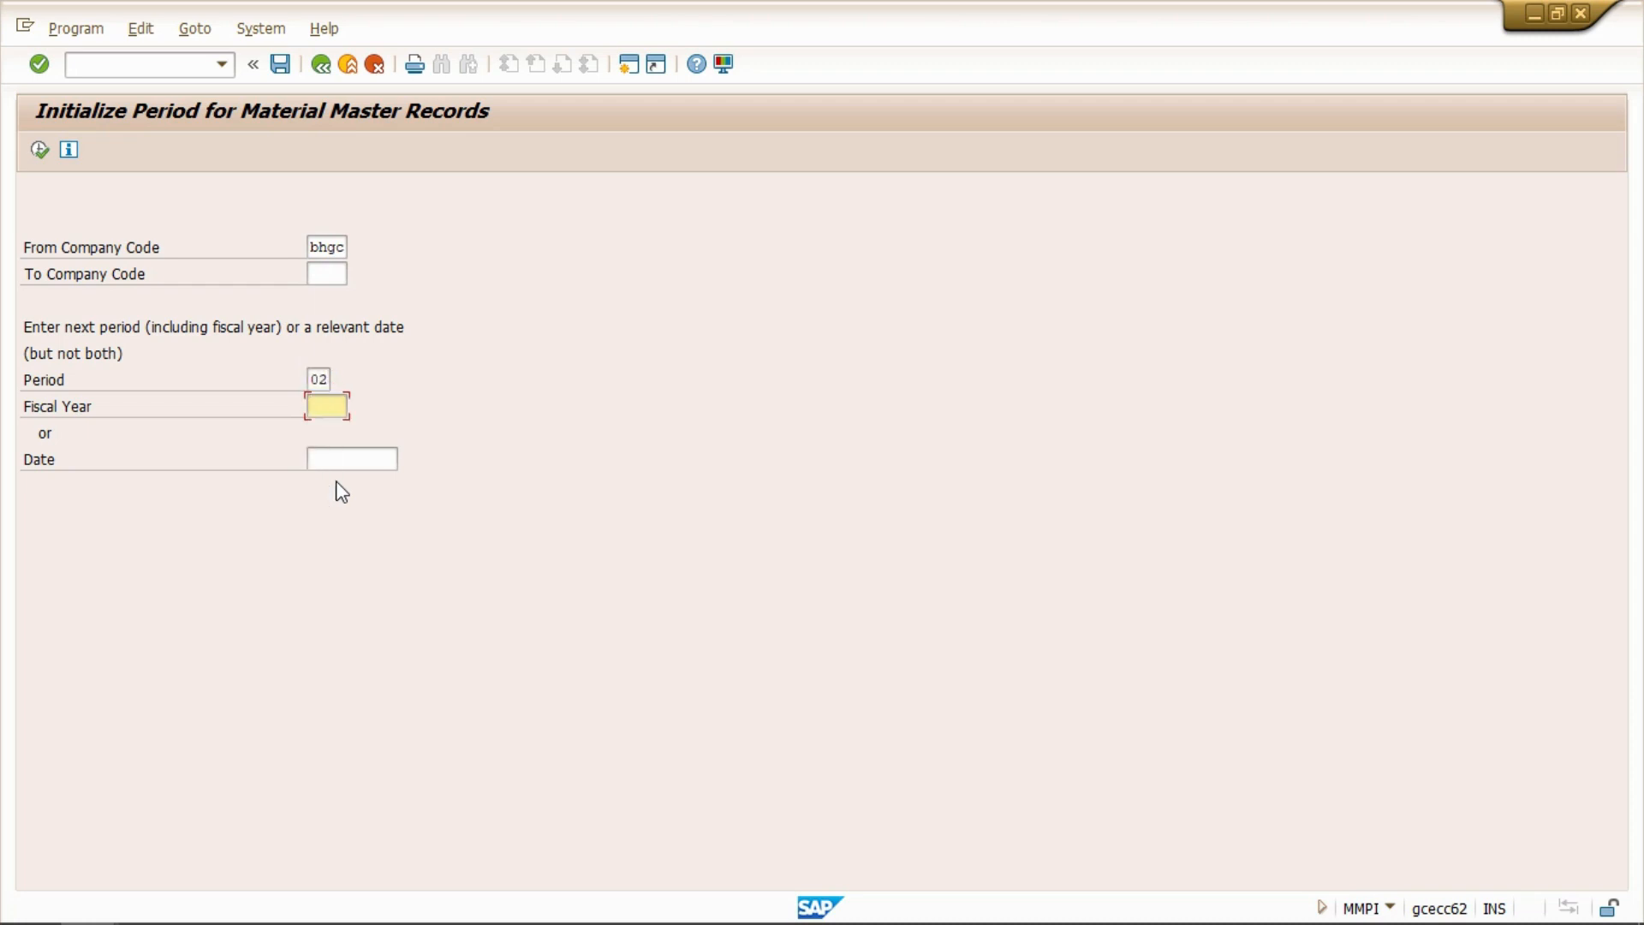
pyautogui.write('2')
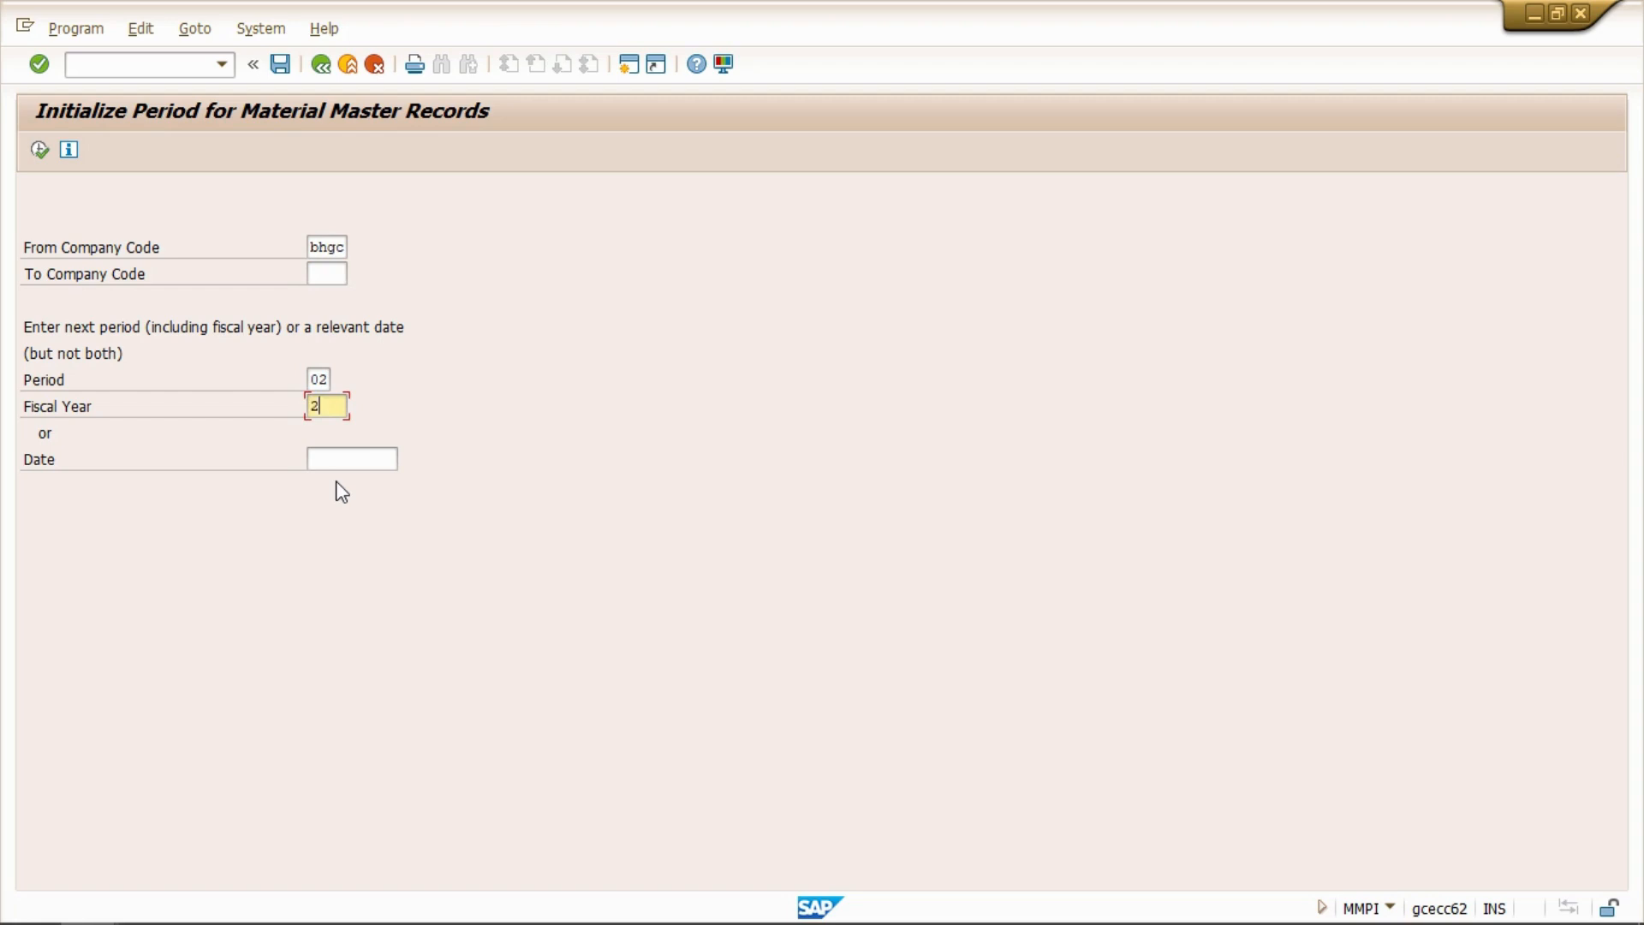
pyautogui.write('023')
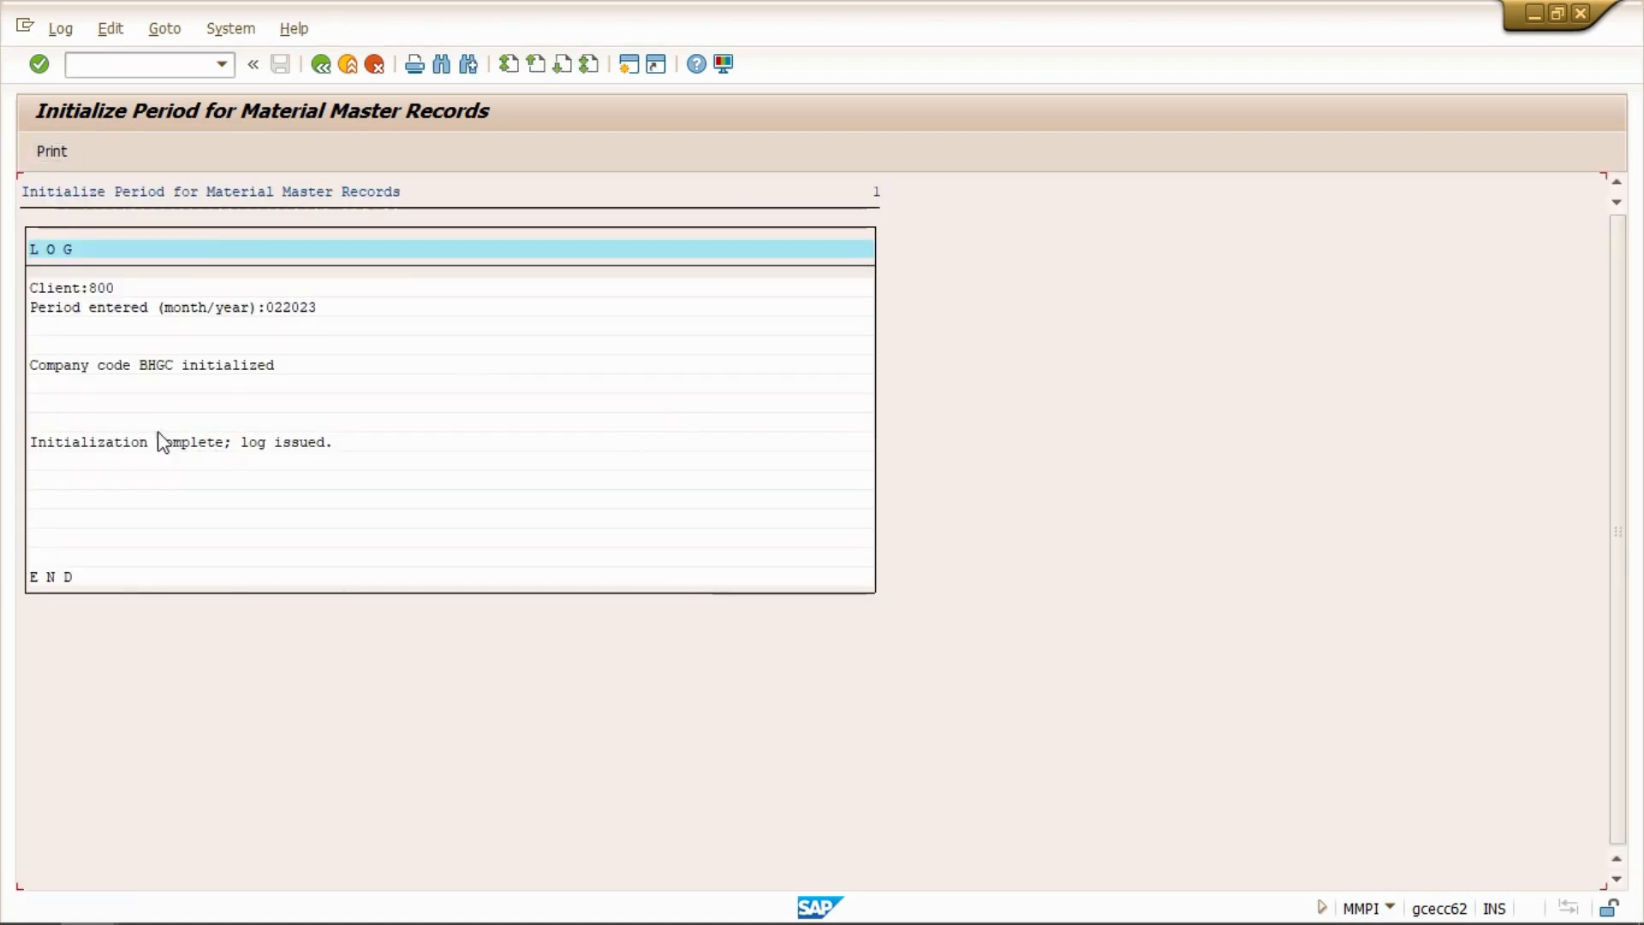
pyautogui.moveTo(146, 399)
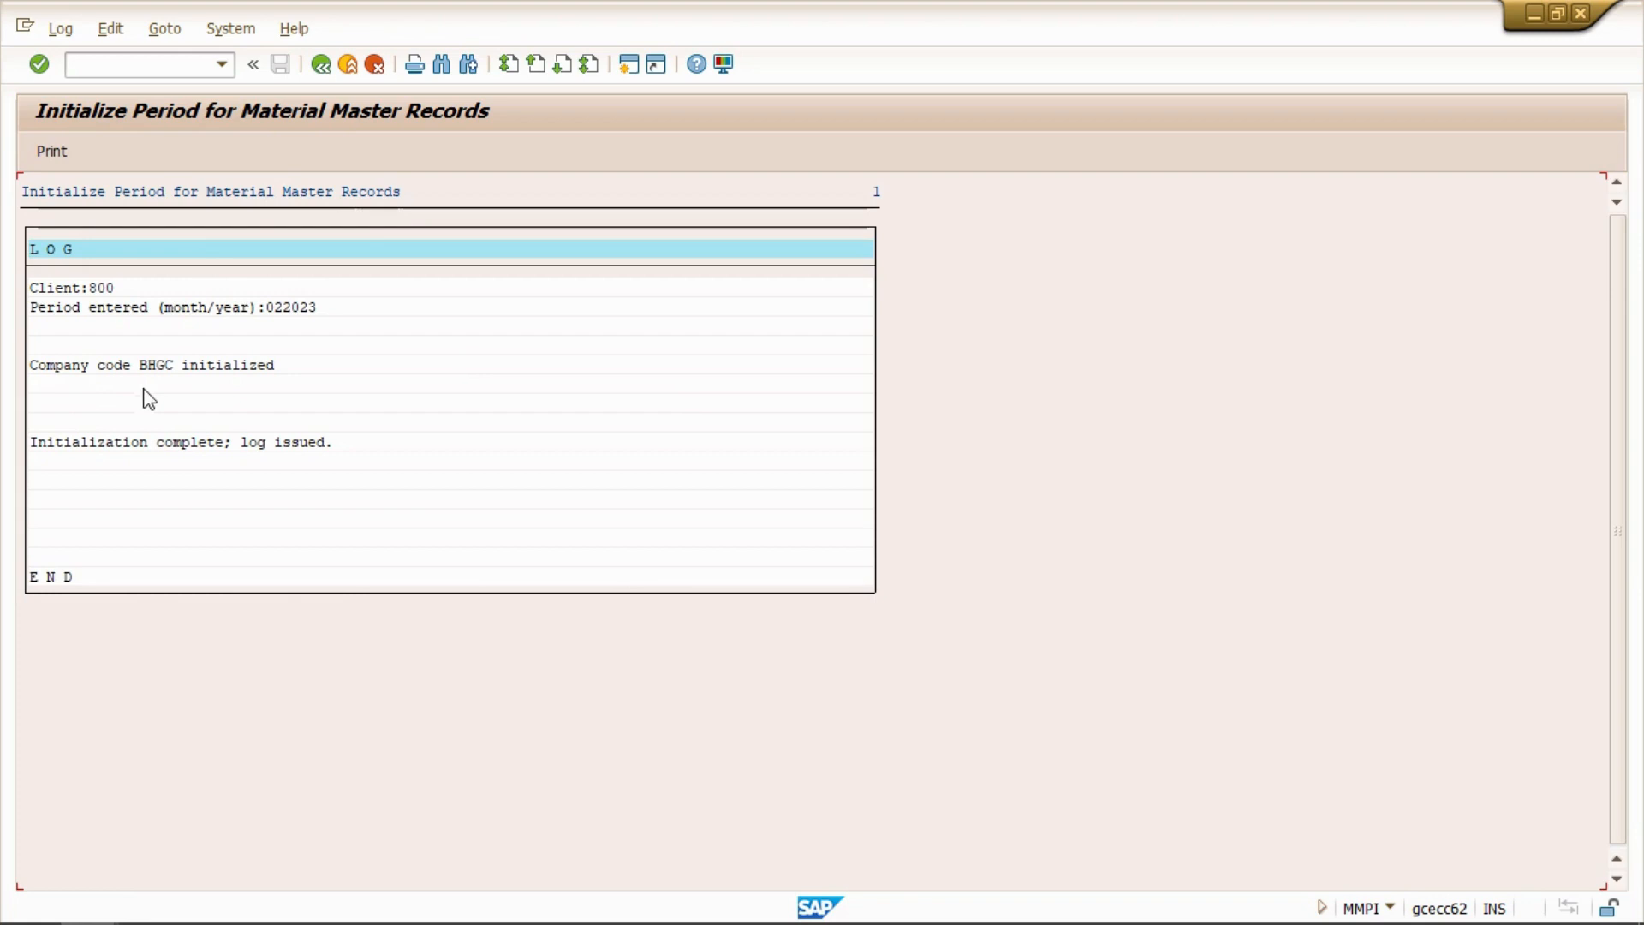
pyautogui.moveTo(340, 400)
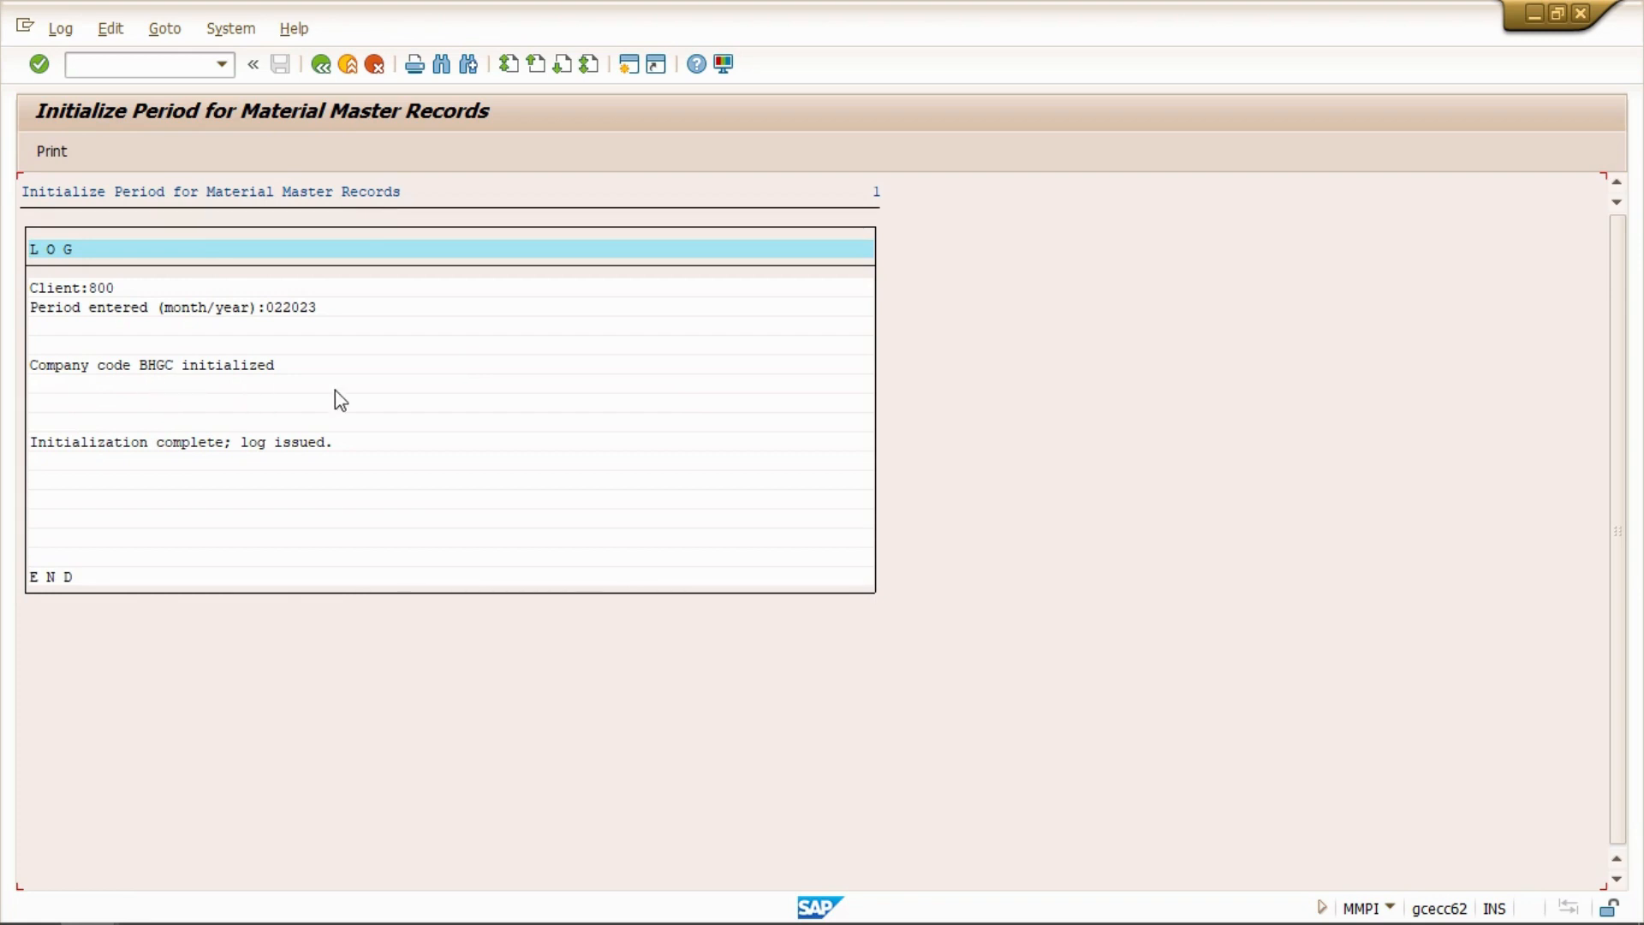
pyautogui.moveTo(440, 554)
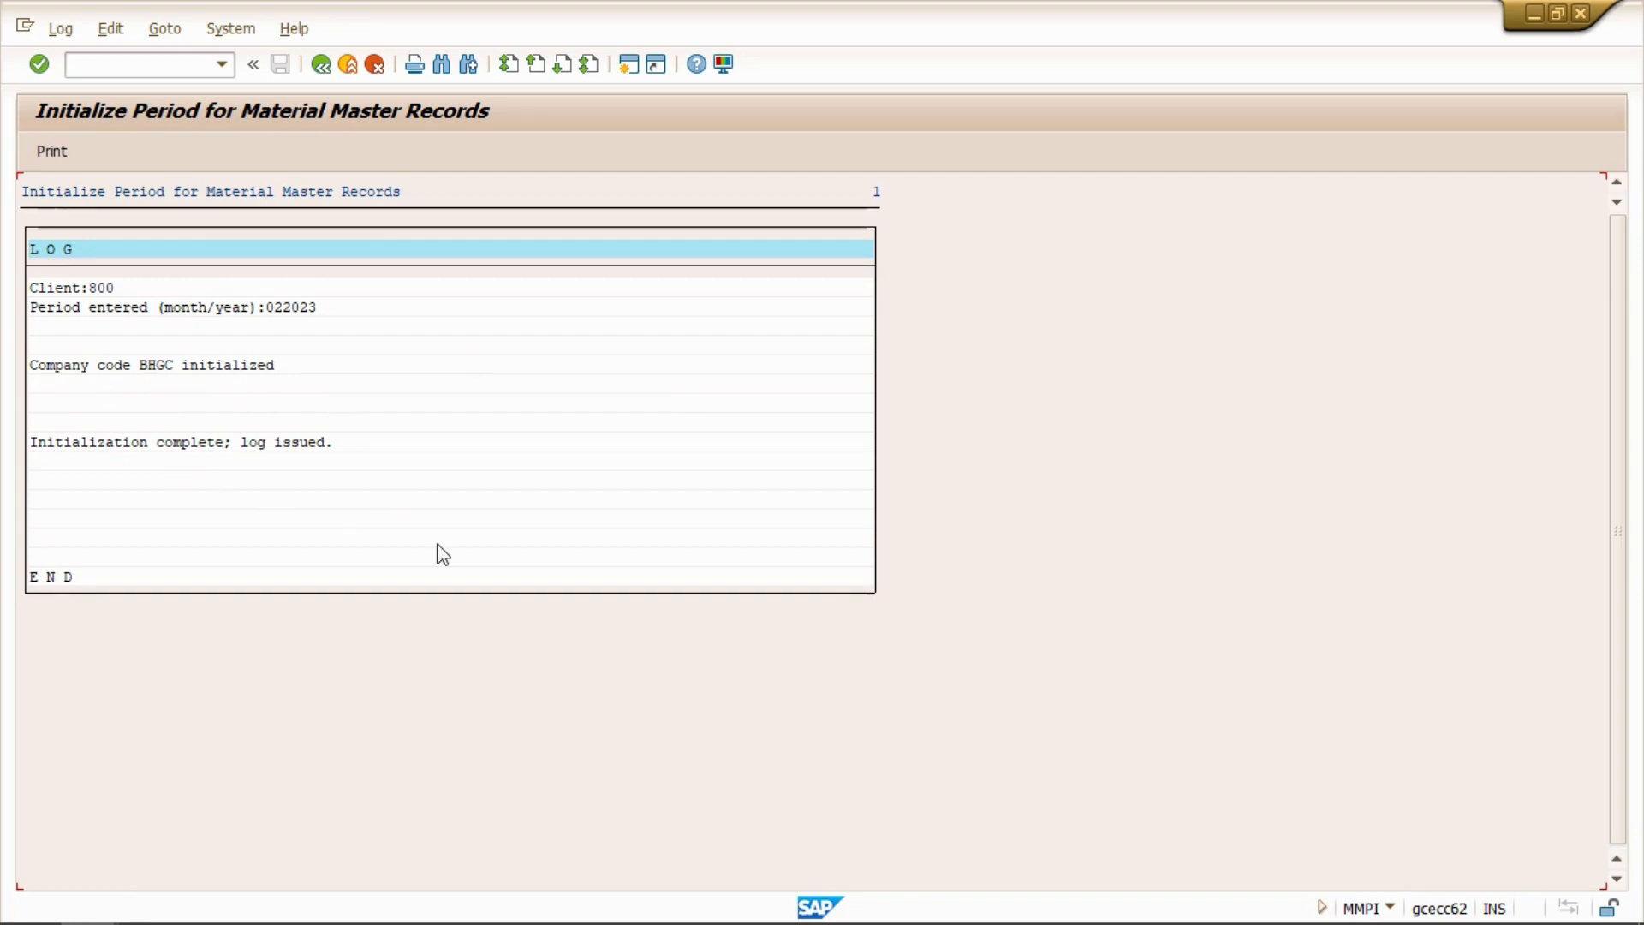